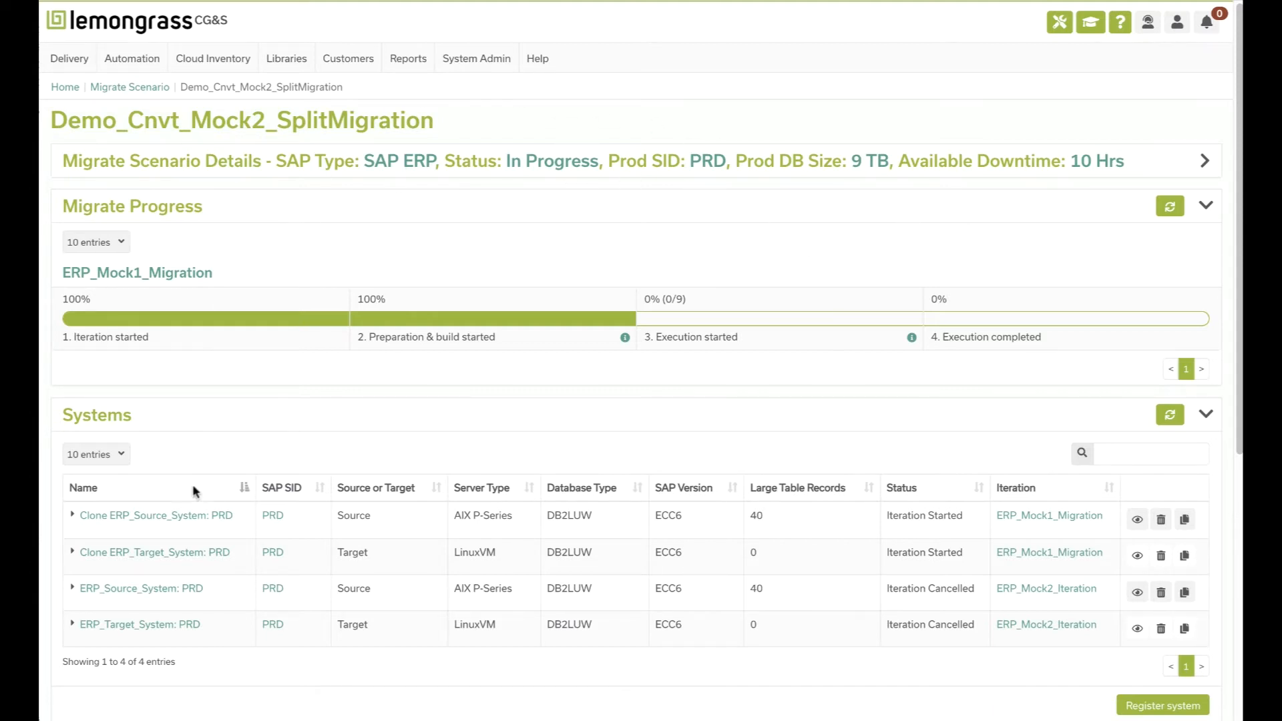
mouse_move(627, 658)
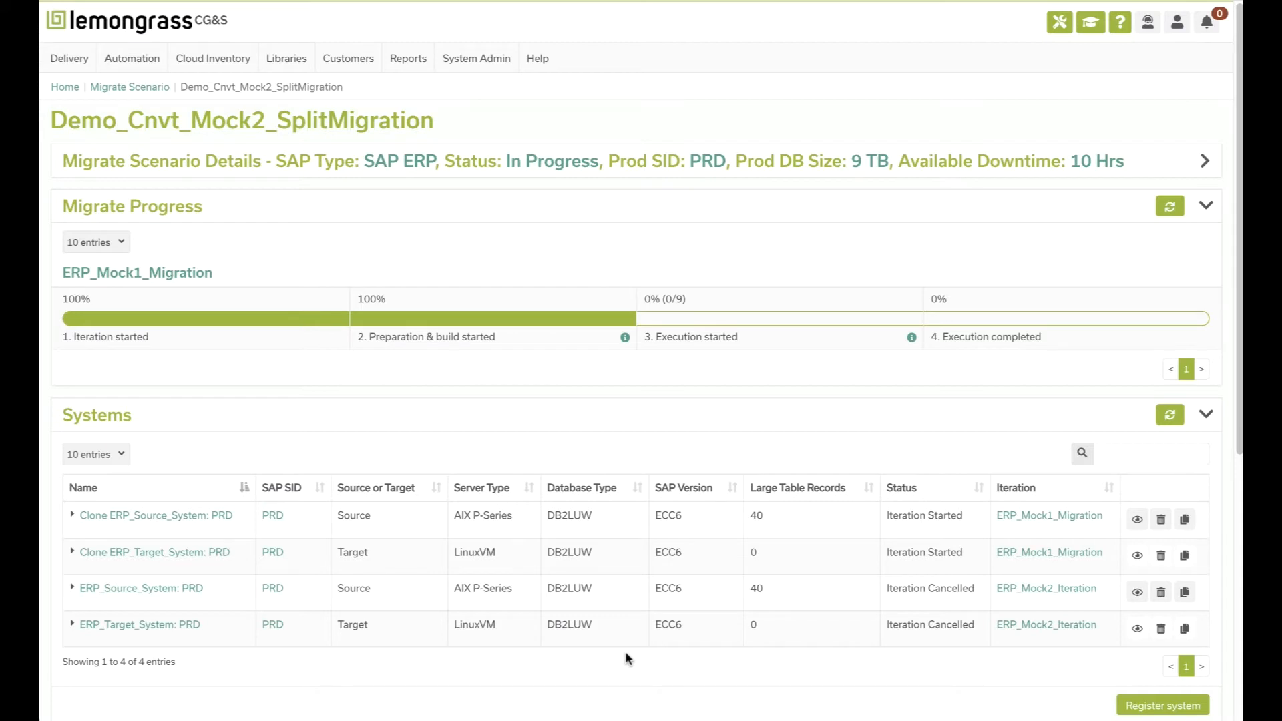
mouse_move(155, 552)
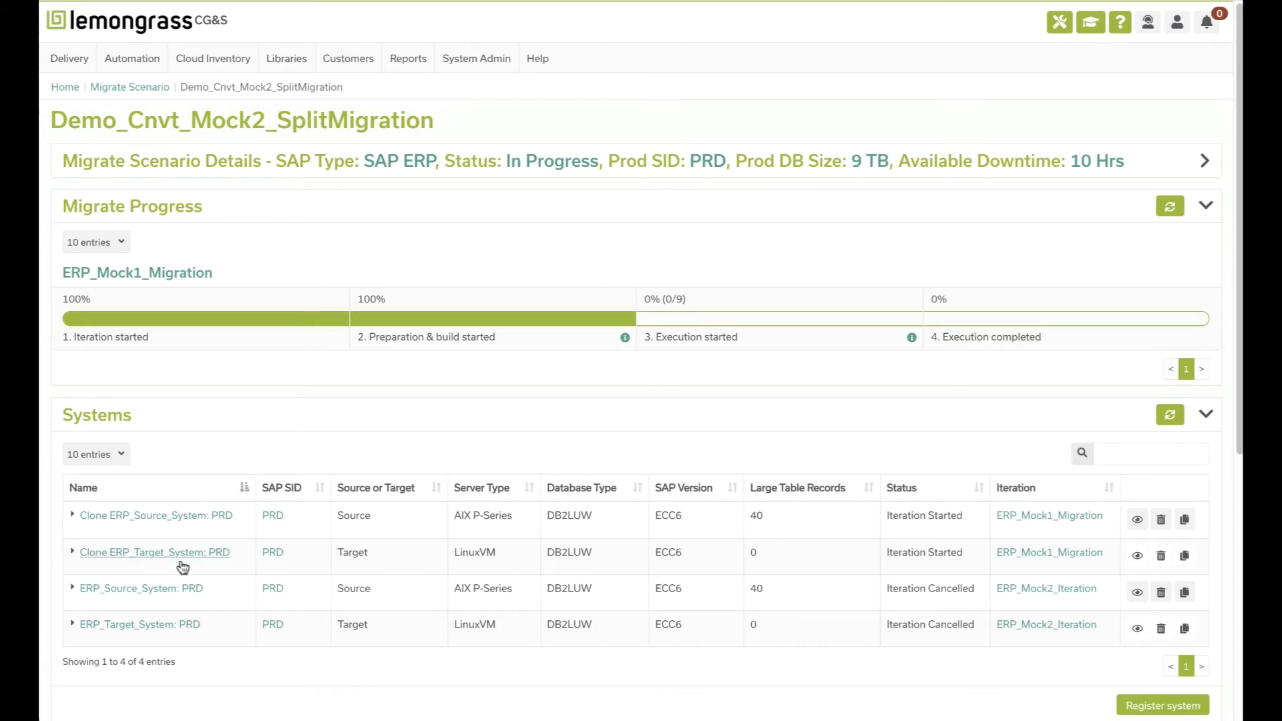
mouse_move(663, 488)
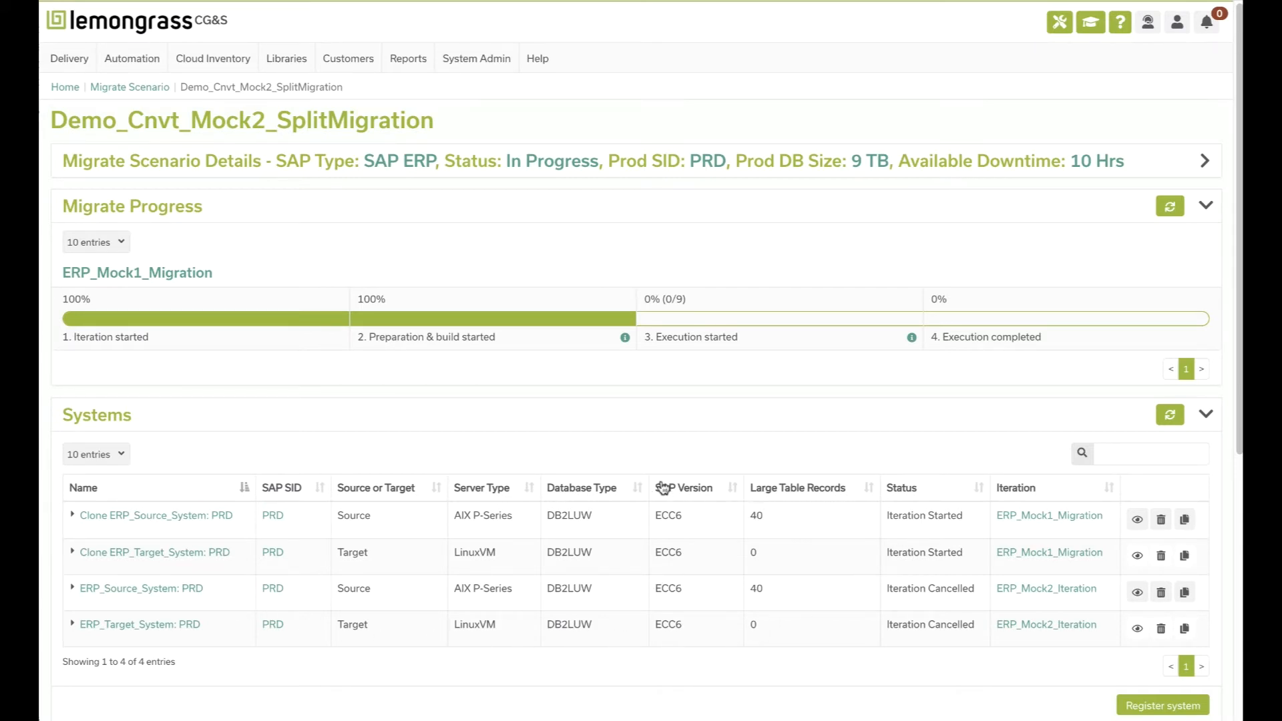
mouse_move(500, 516)
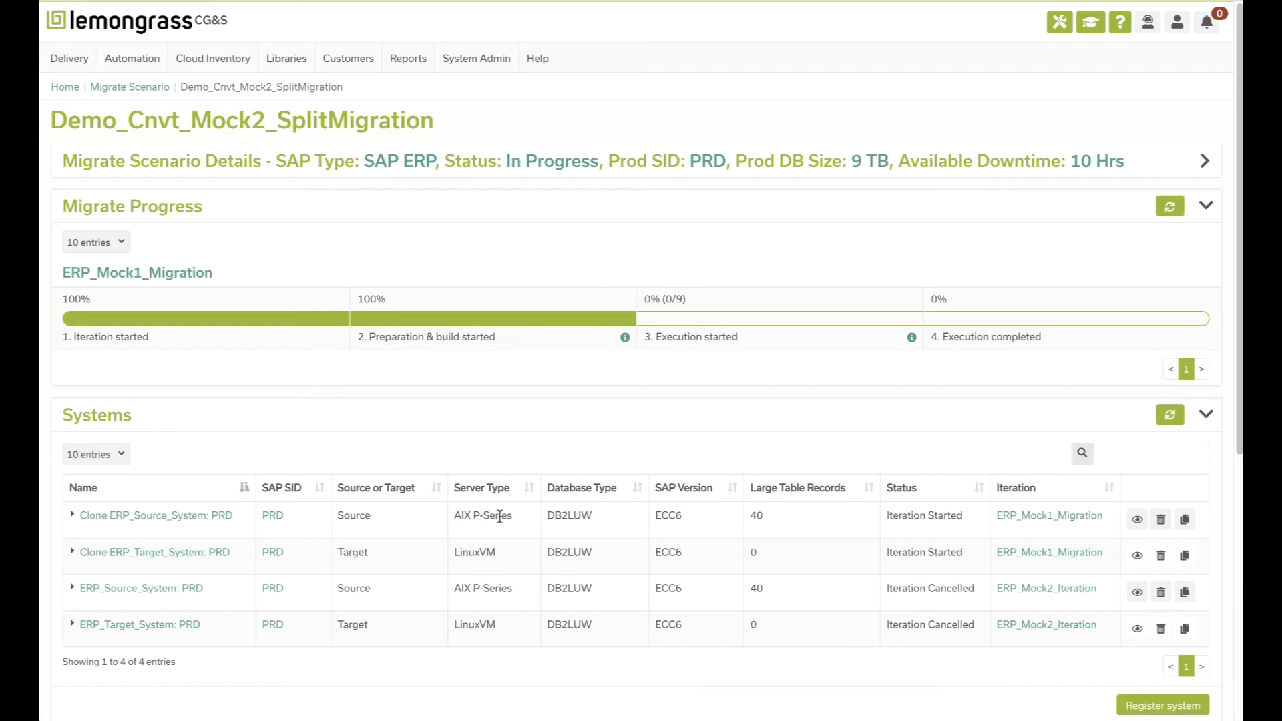
mouse_move(685, 521)
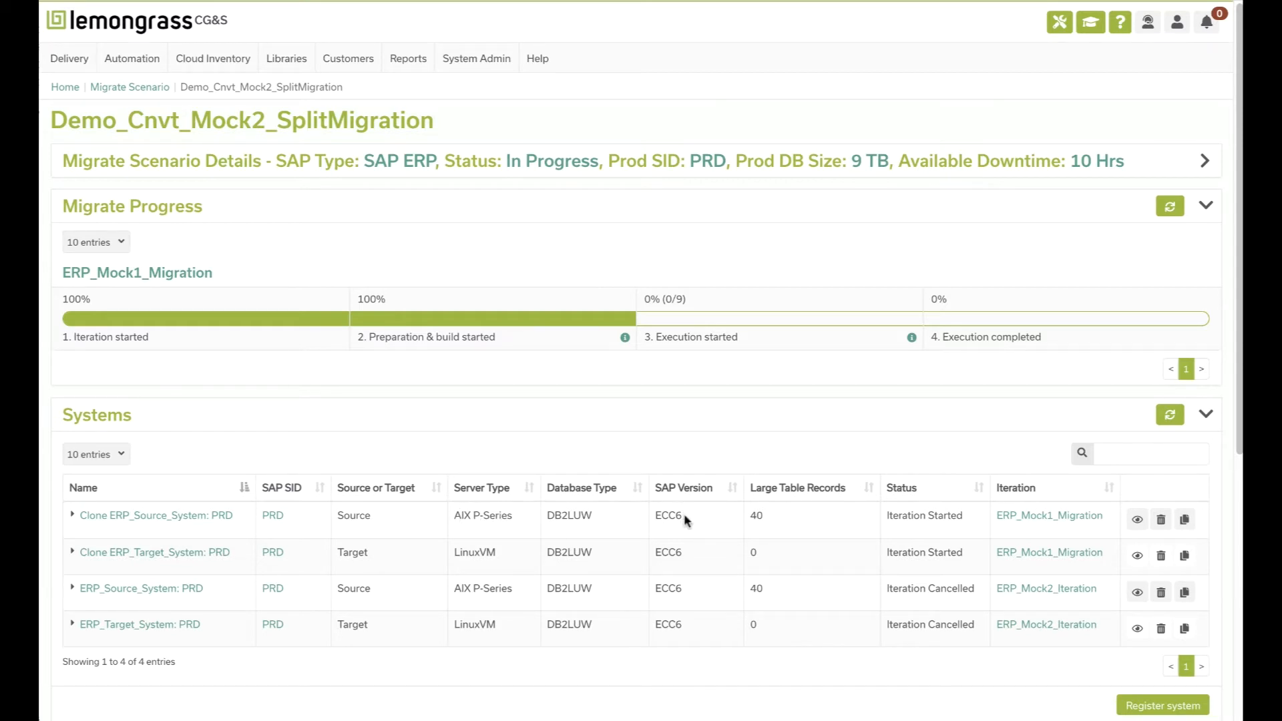
mouse_move(767, 522)
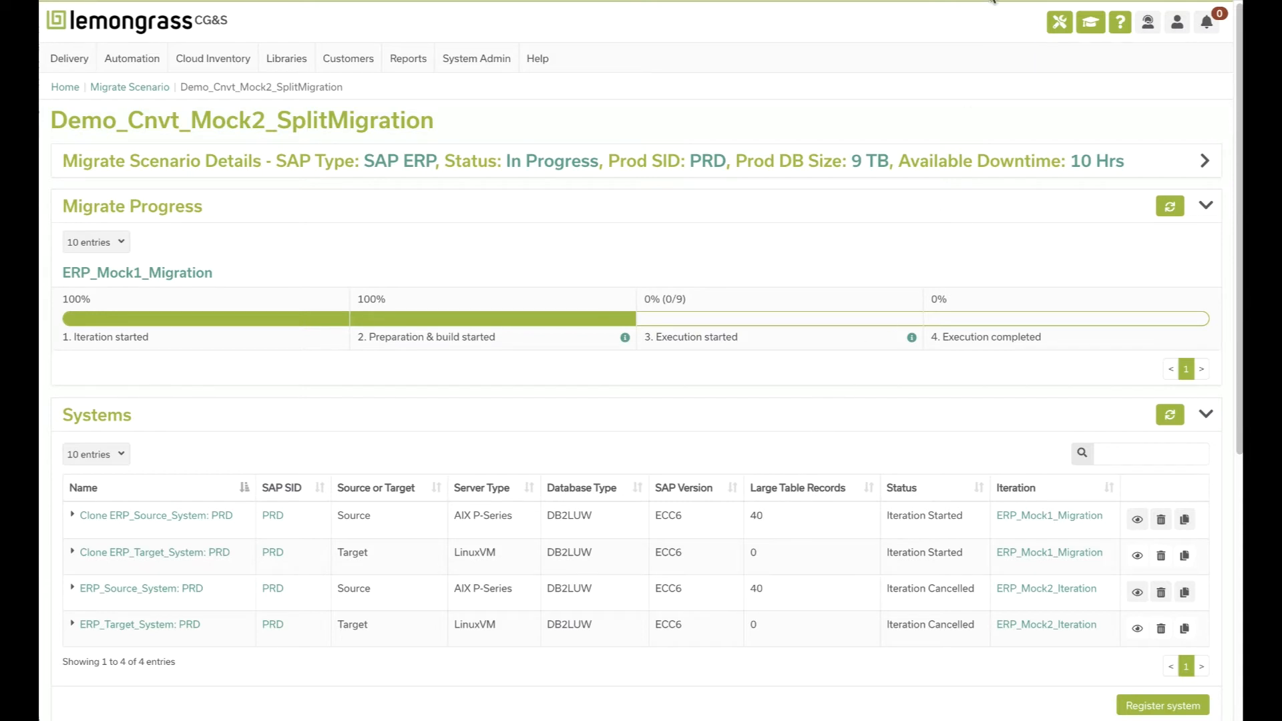
Show ERP_Mock2_Iteration's four Preparation & Build tasklists, each at 0/1 completed.
click(1046, 588)
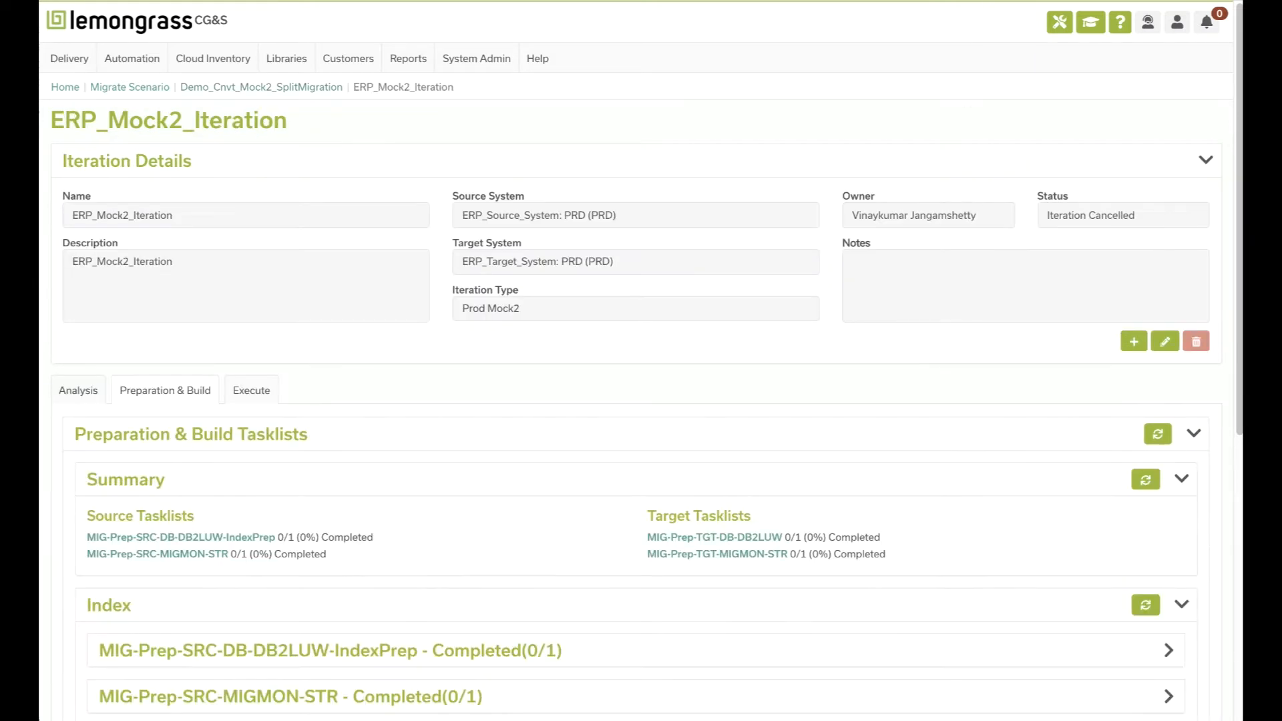
scroll(down, 3)
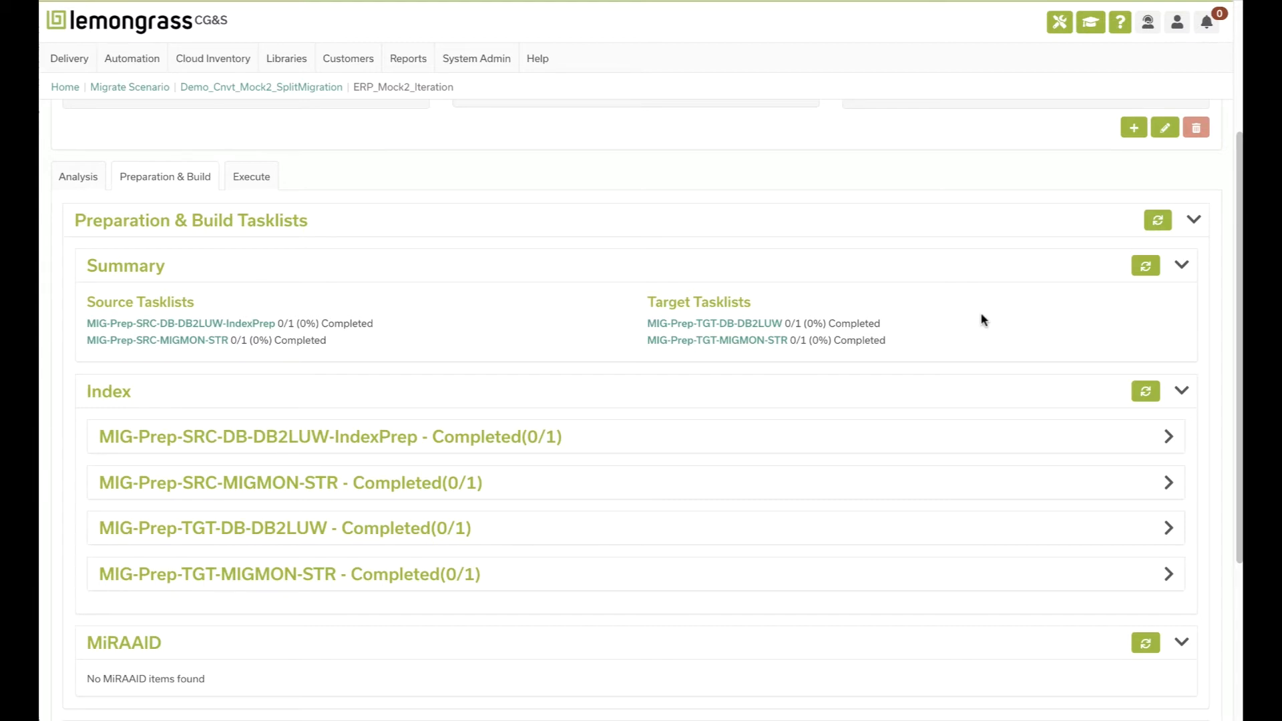
mouse_move(220, 428)
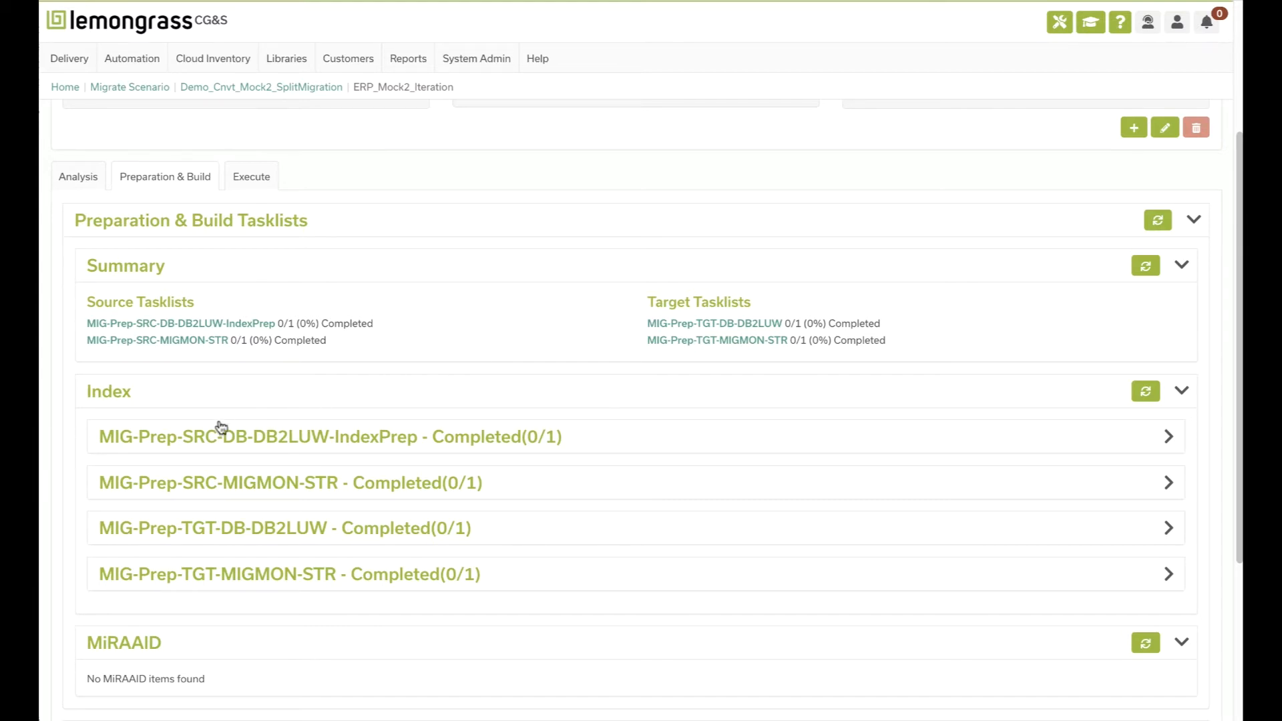
mouse_move(150, 487)
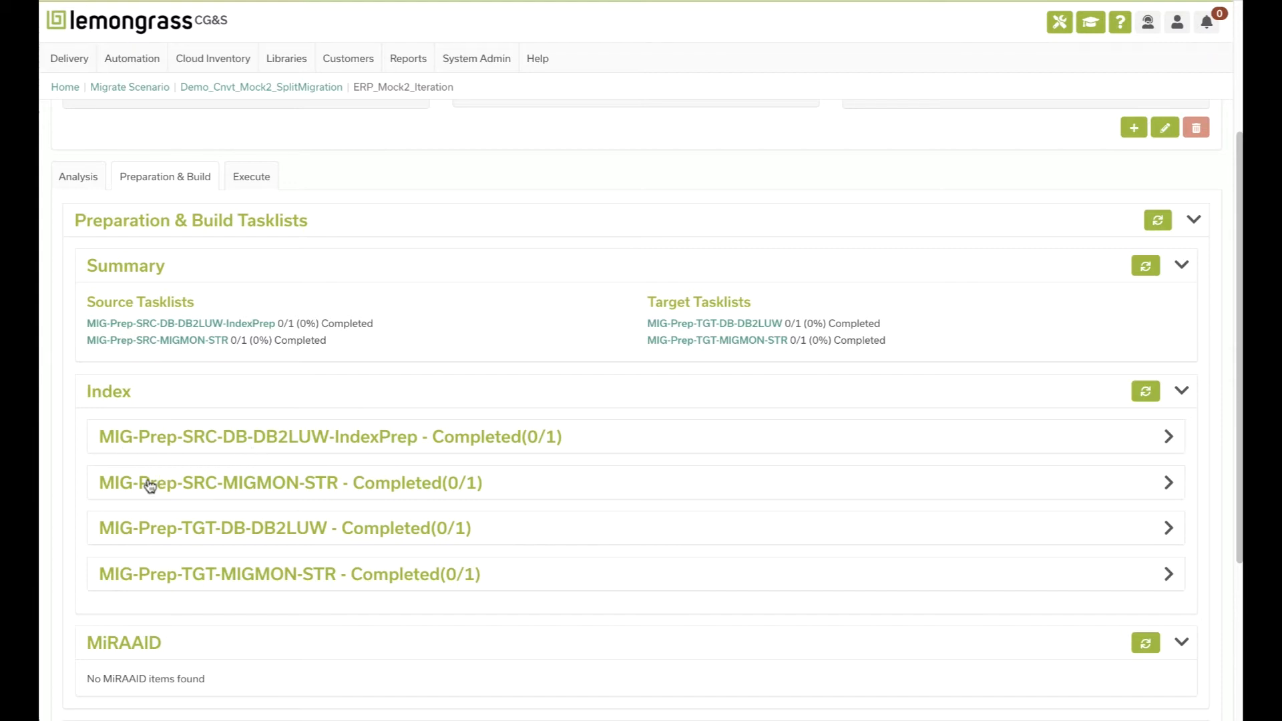
mouse_move(112, 541)
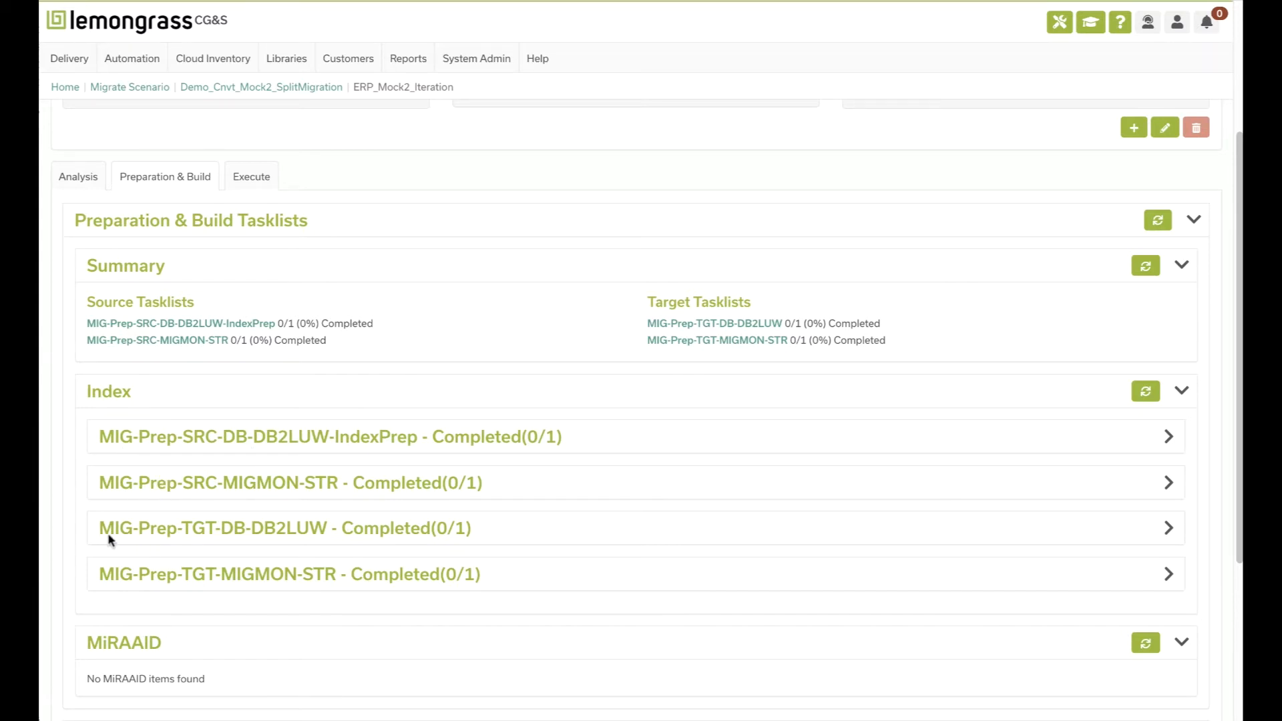
mouse_move(122, 545)
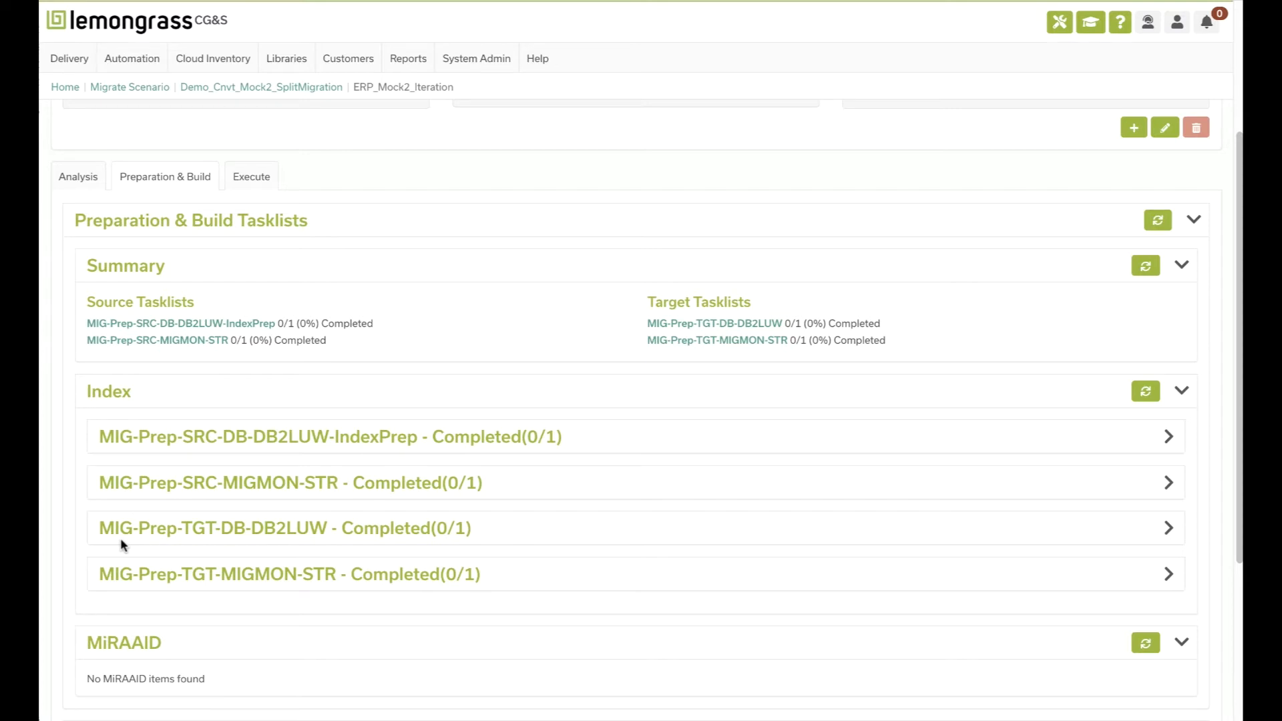
mouse_move(313, 329)
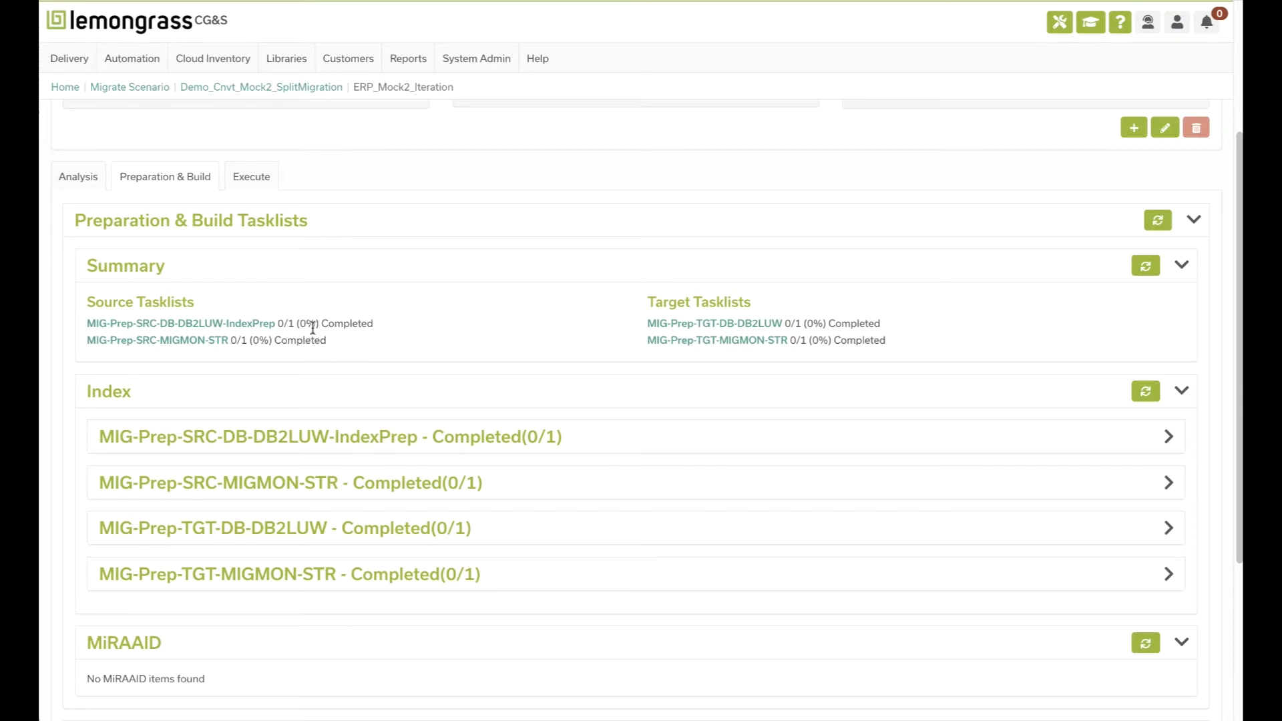
mouse_move(714, 323)
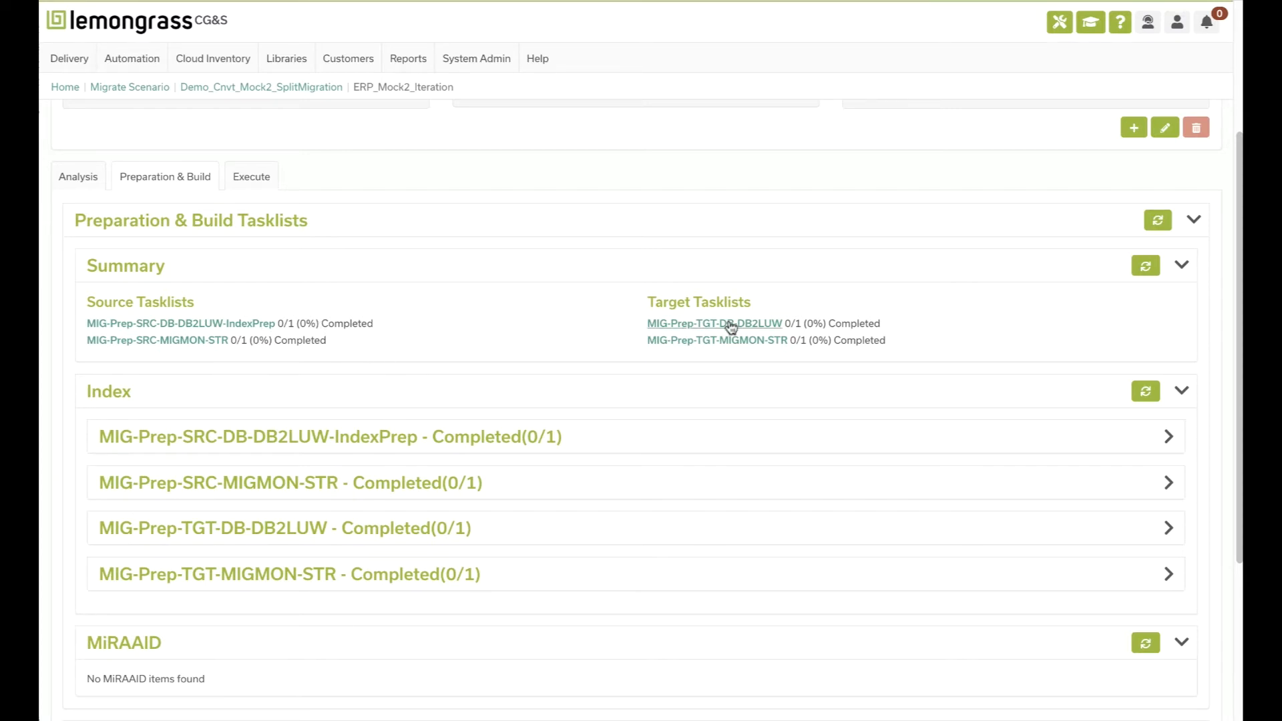
mouse_move(827, 340)
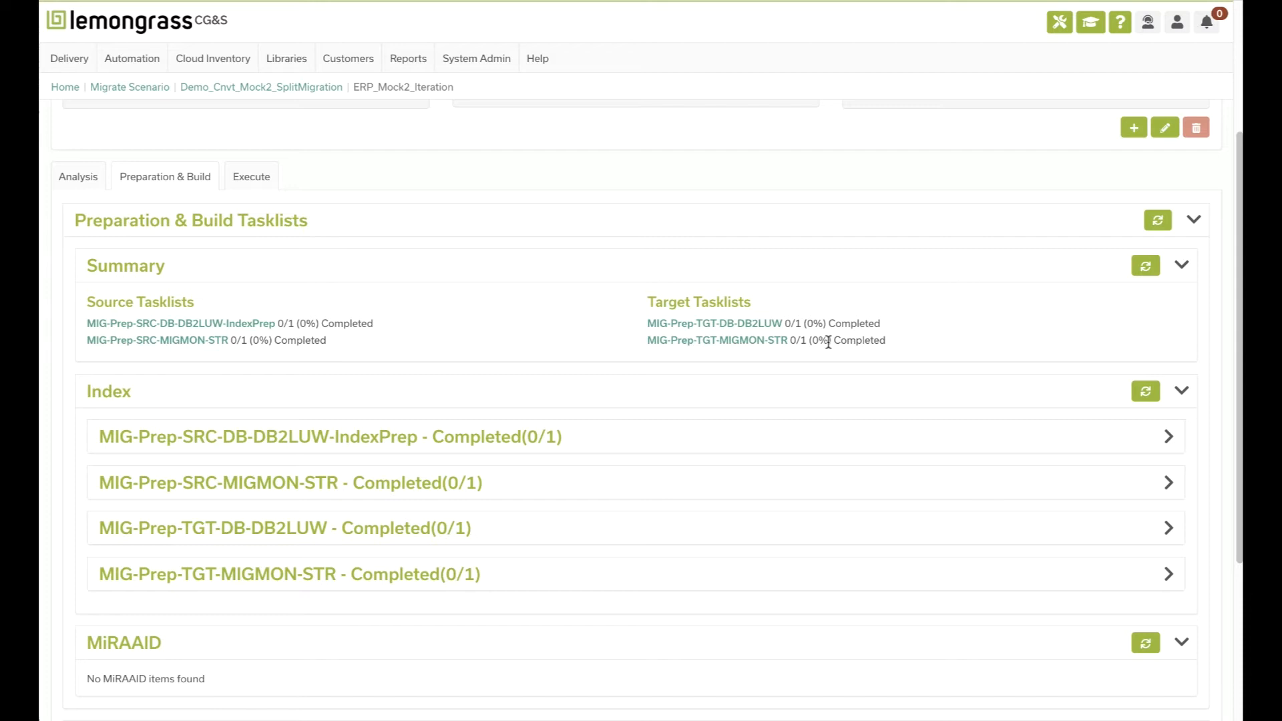
scroll(down, 3)
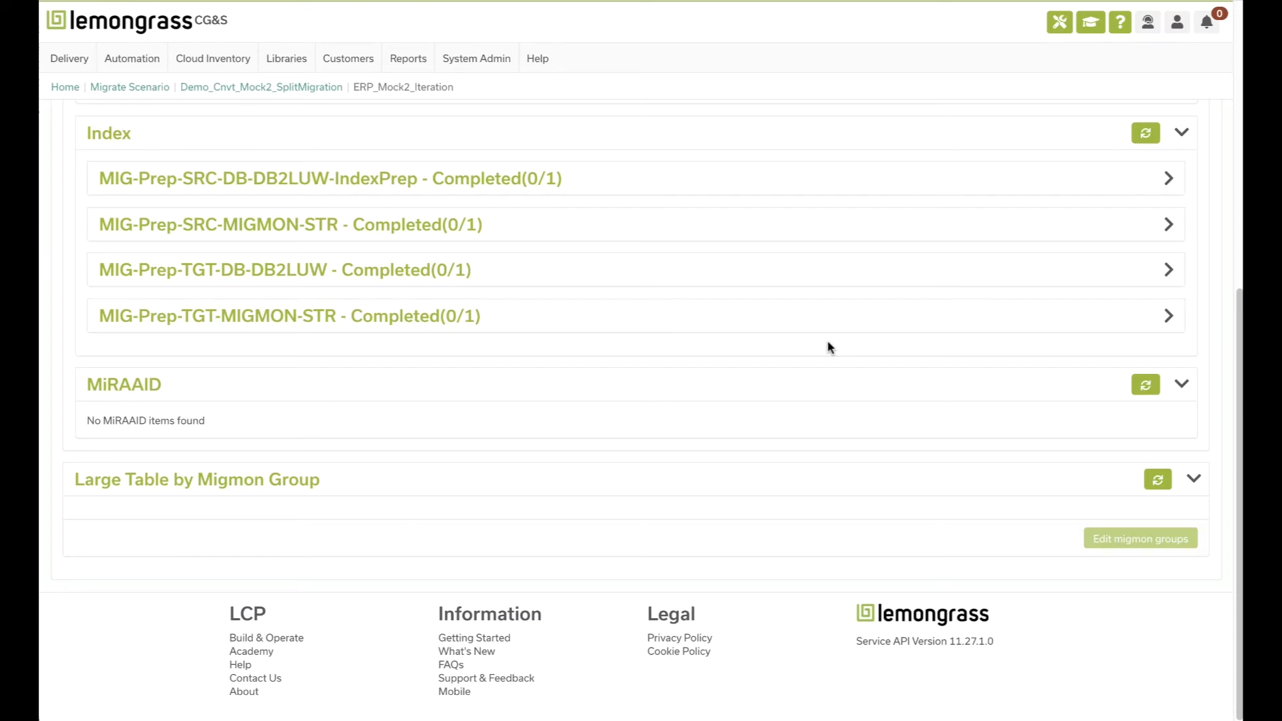
mouse_move(93, 420)
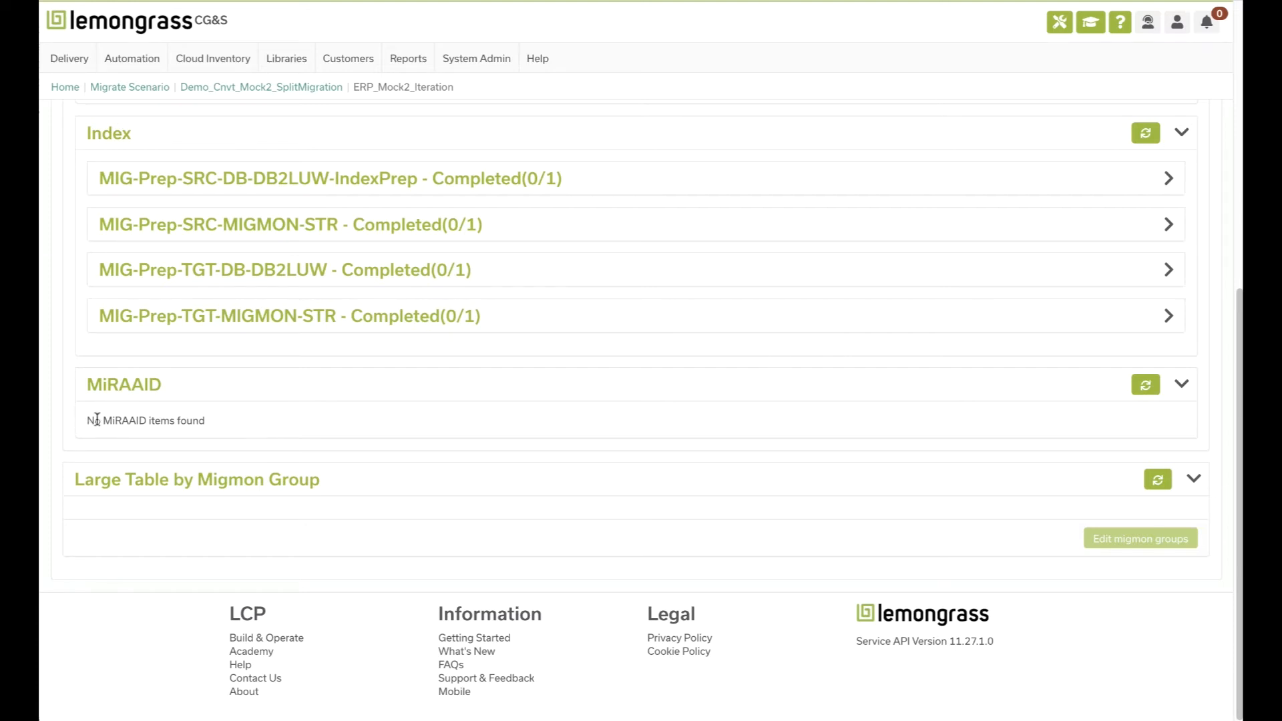
mouse_move(88, 389)
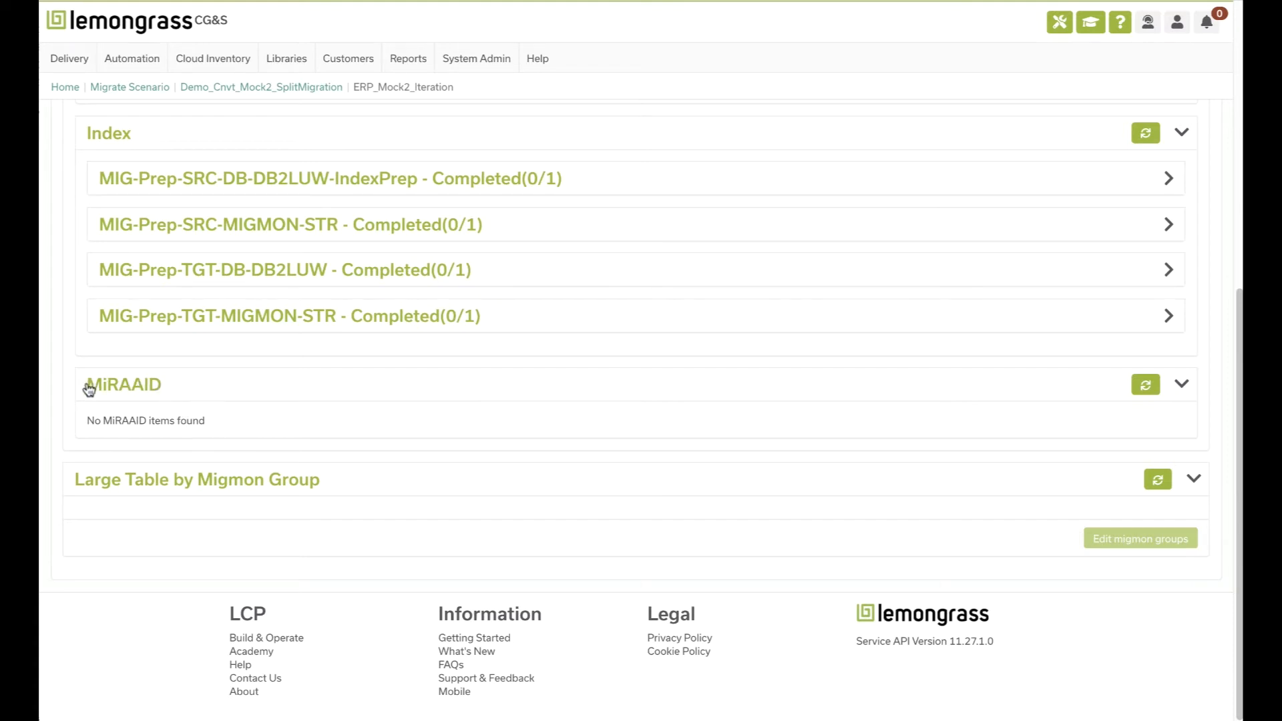
mouse_move(261, 439)
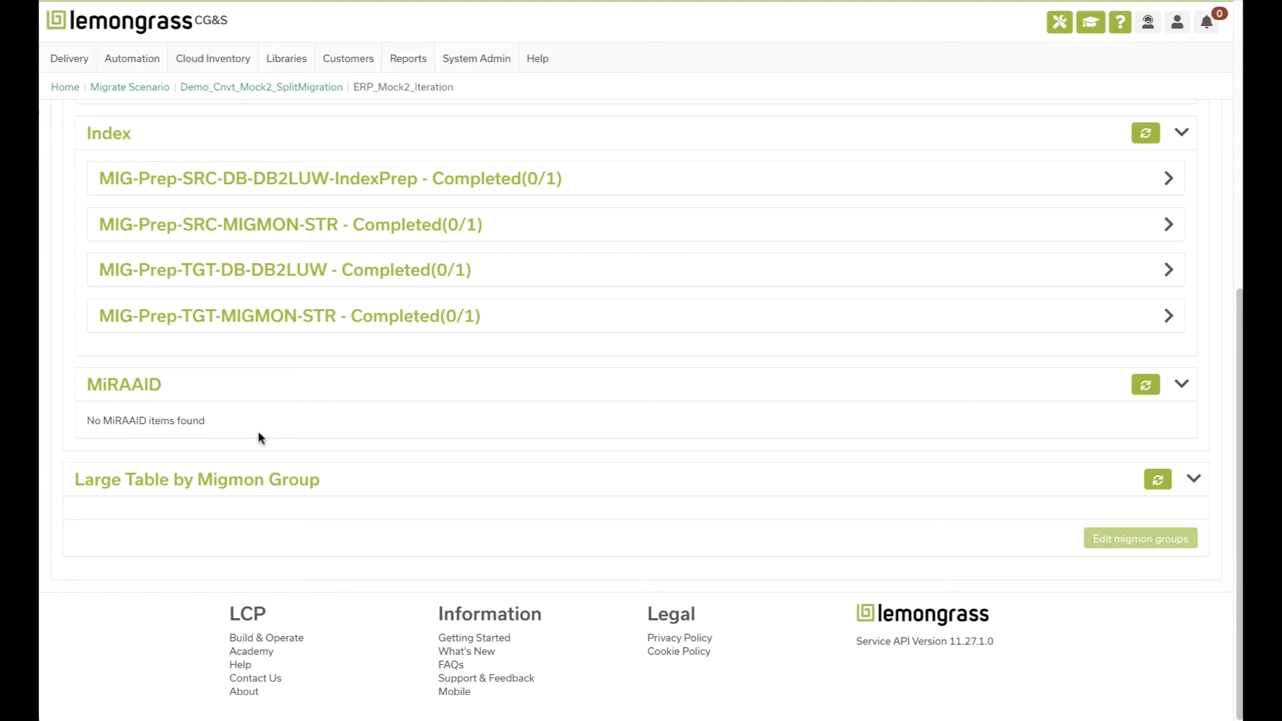
scroll(up, 3)
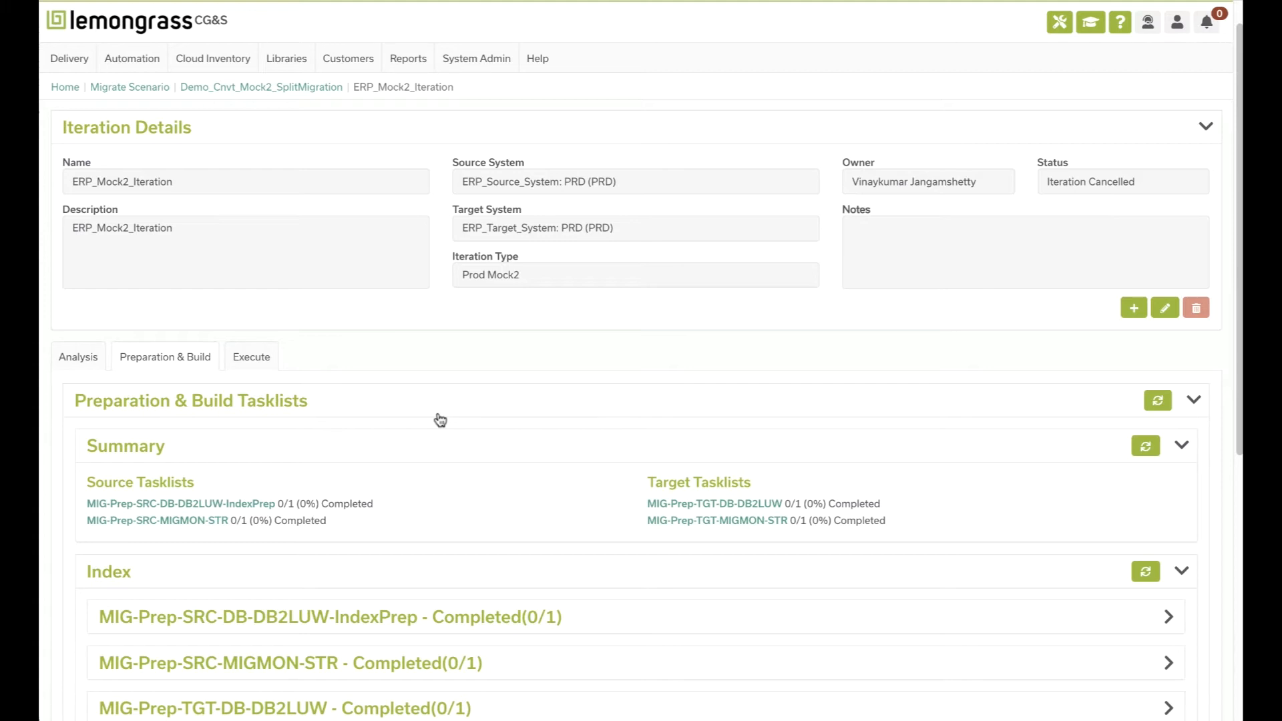
mouse_move(77, 357)
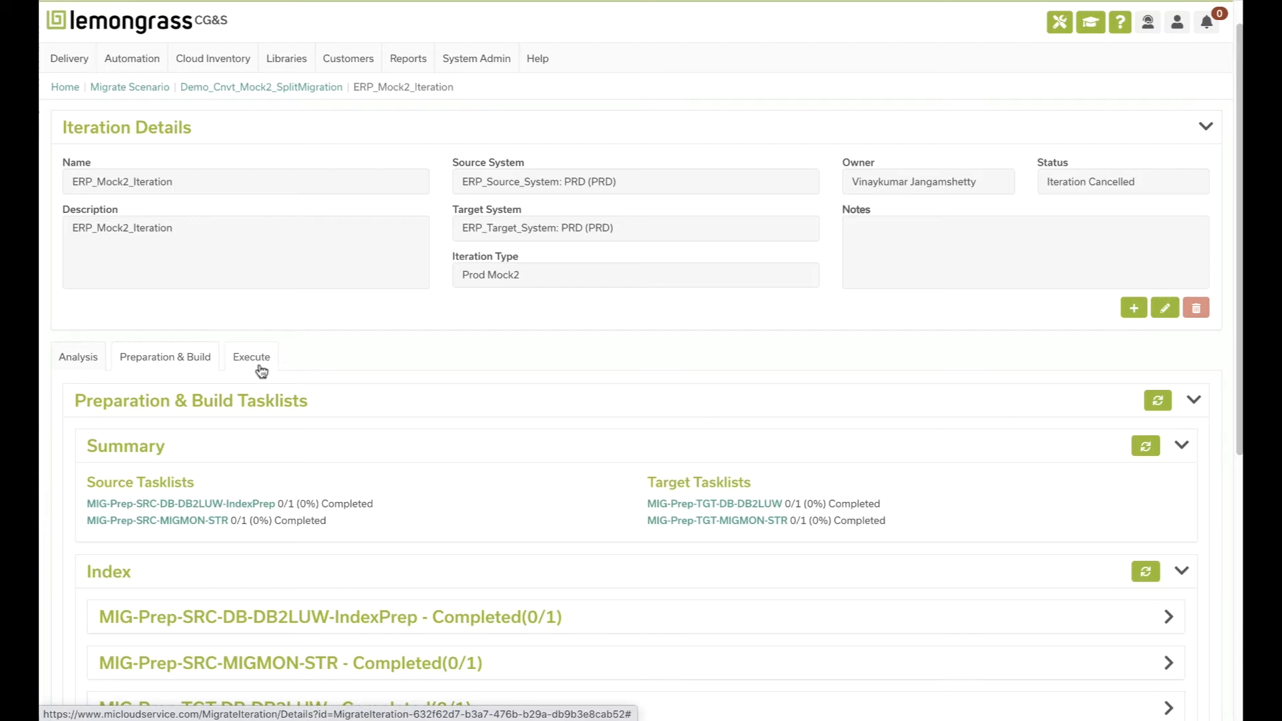
mouse_move(251, 357)
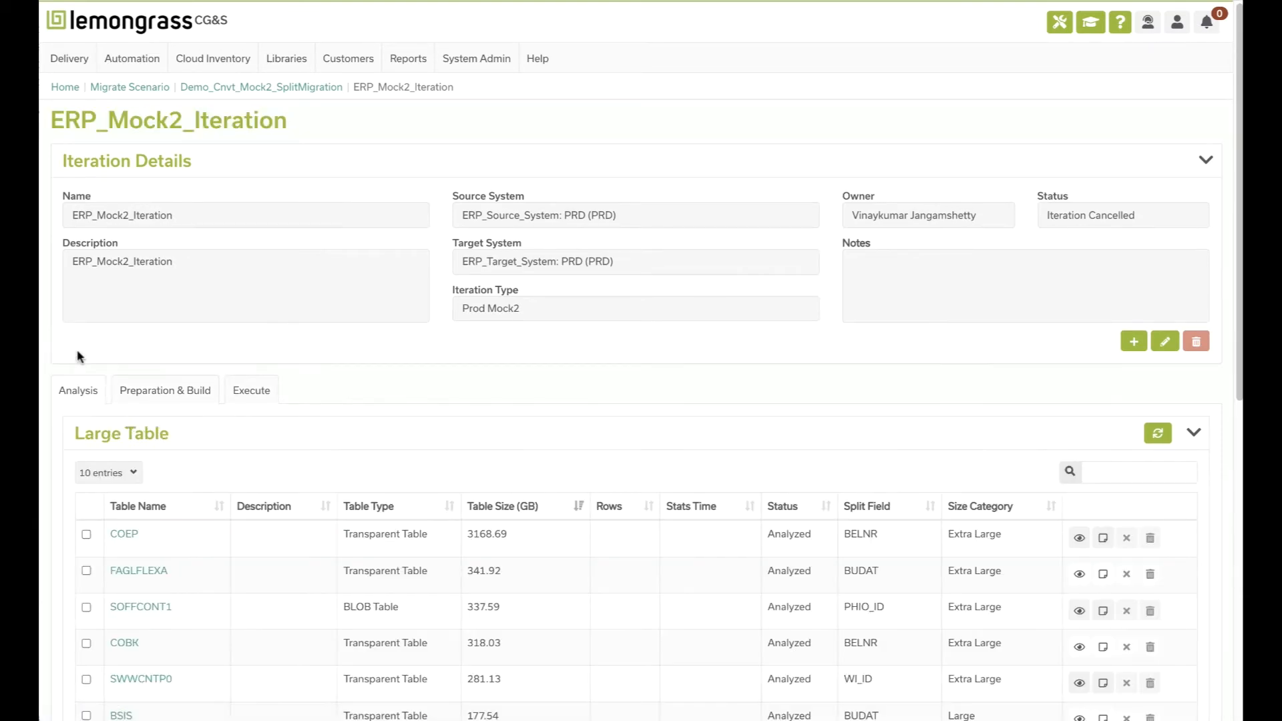
Scroll the large-table list by Table Size, led by COEP at 3168.69 GB, all Analyzed.
scroll(down, 3)
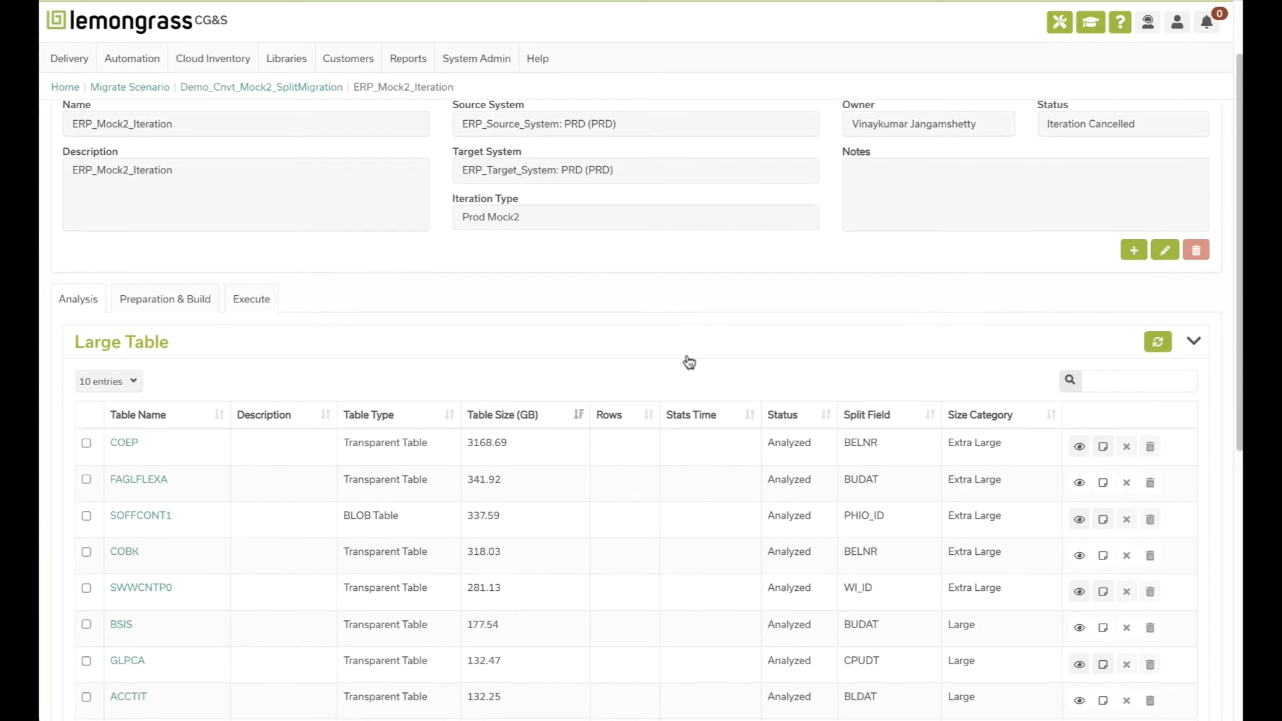
mouse_move(195, 569)
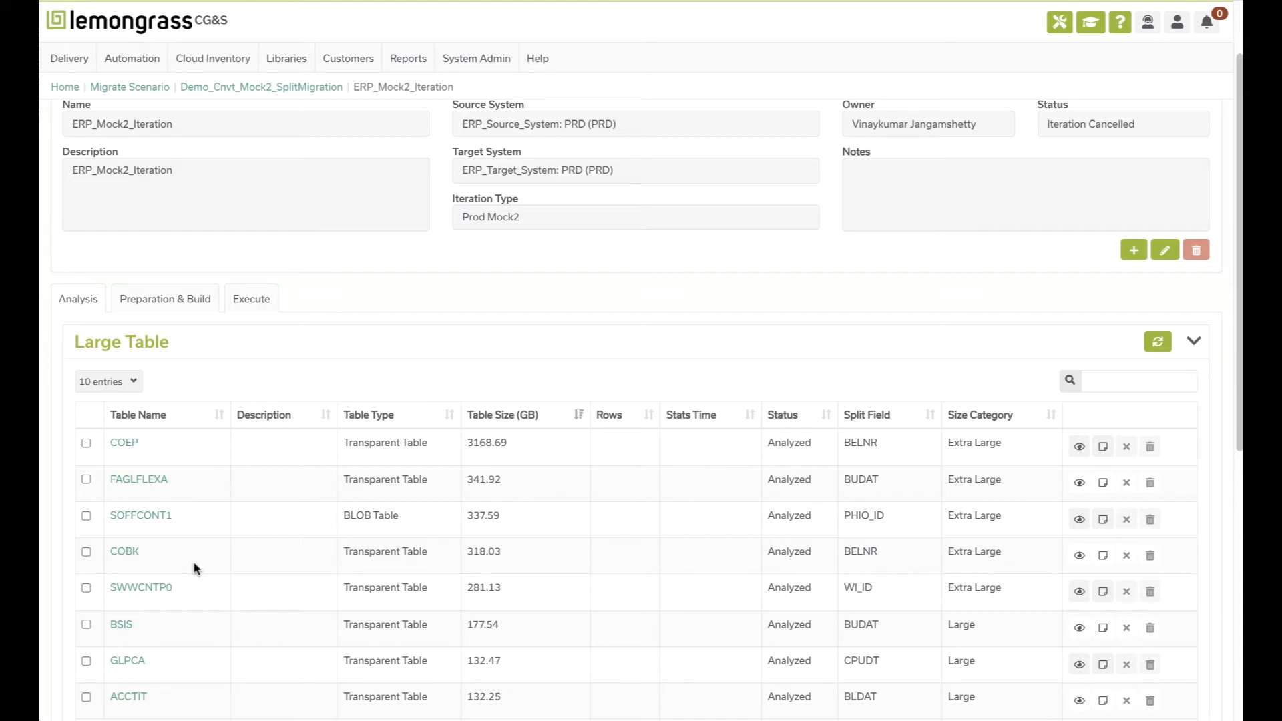
mouse_move(242, 545)
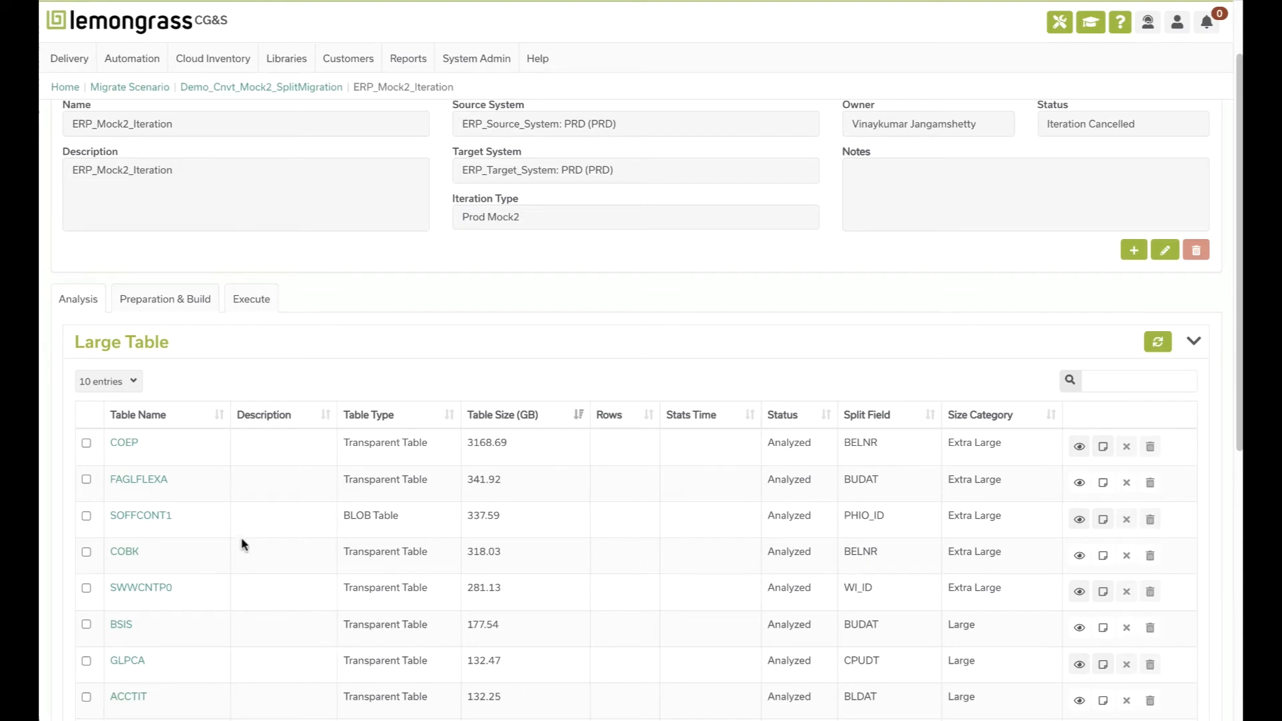
mouse_move(868, 474)
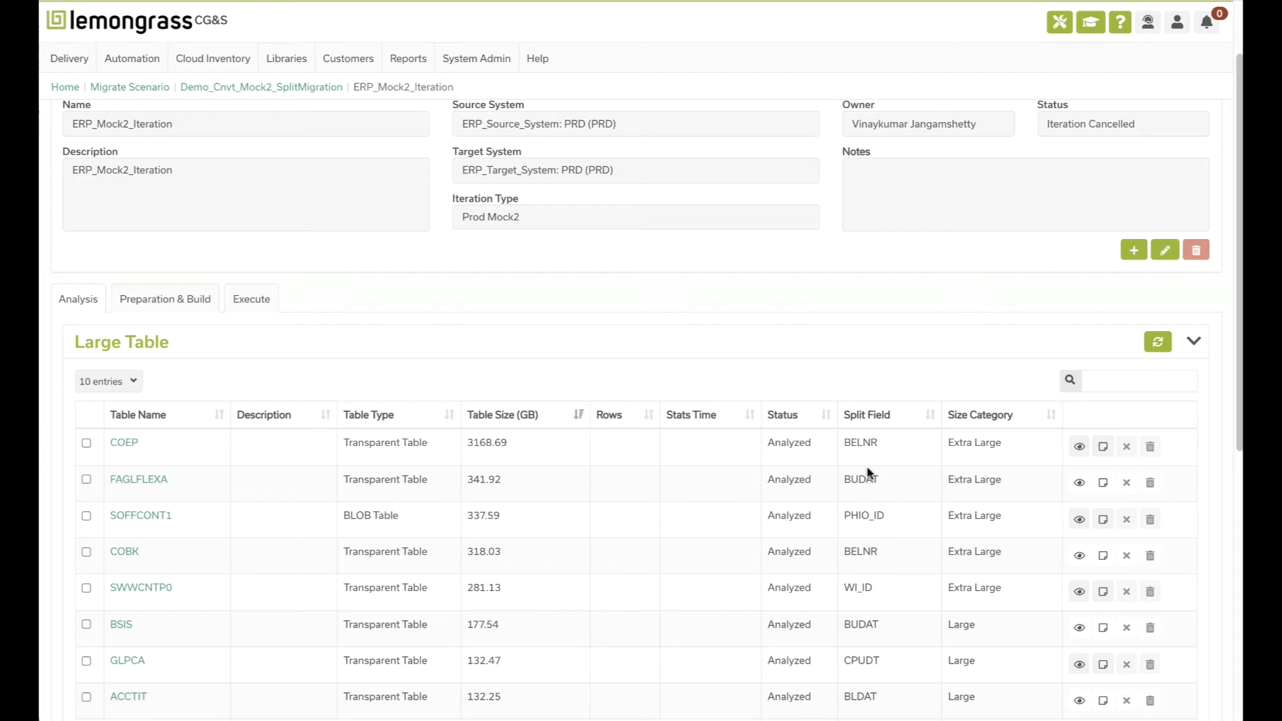
scroll(up, 3)
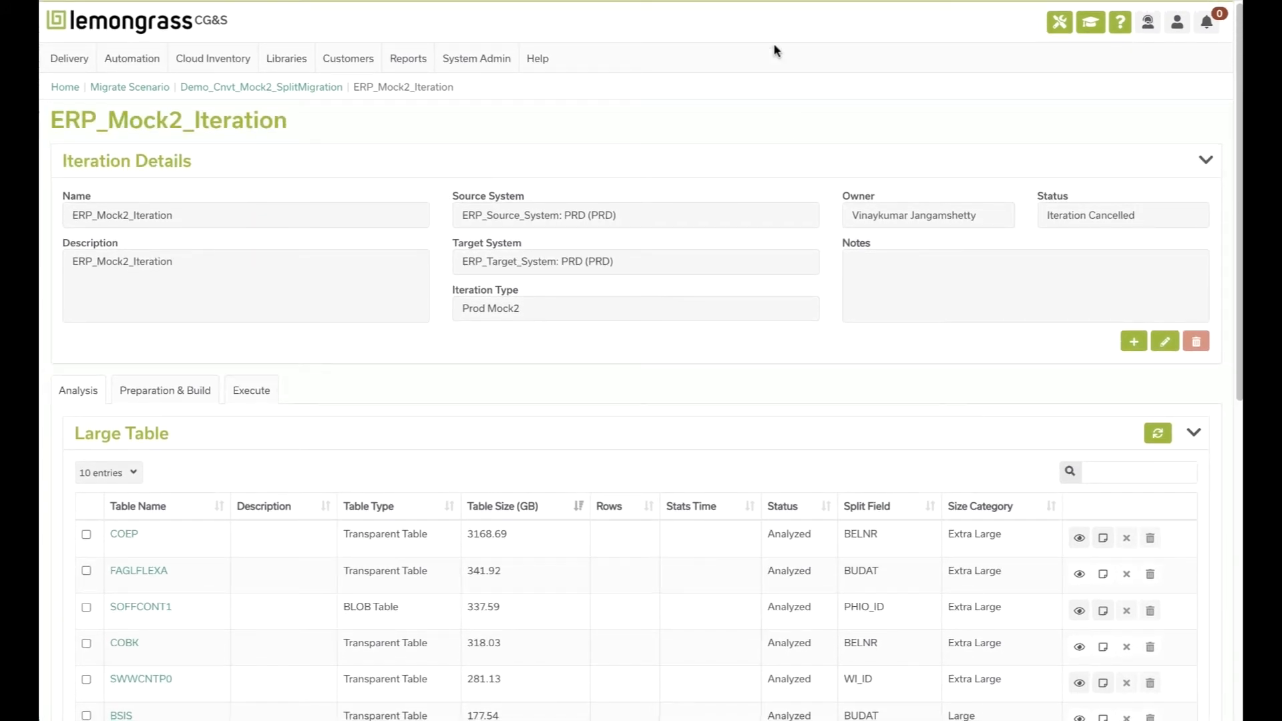
click(261, 87)
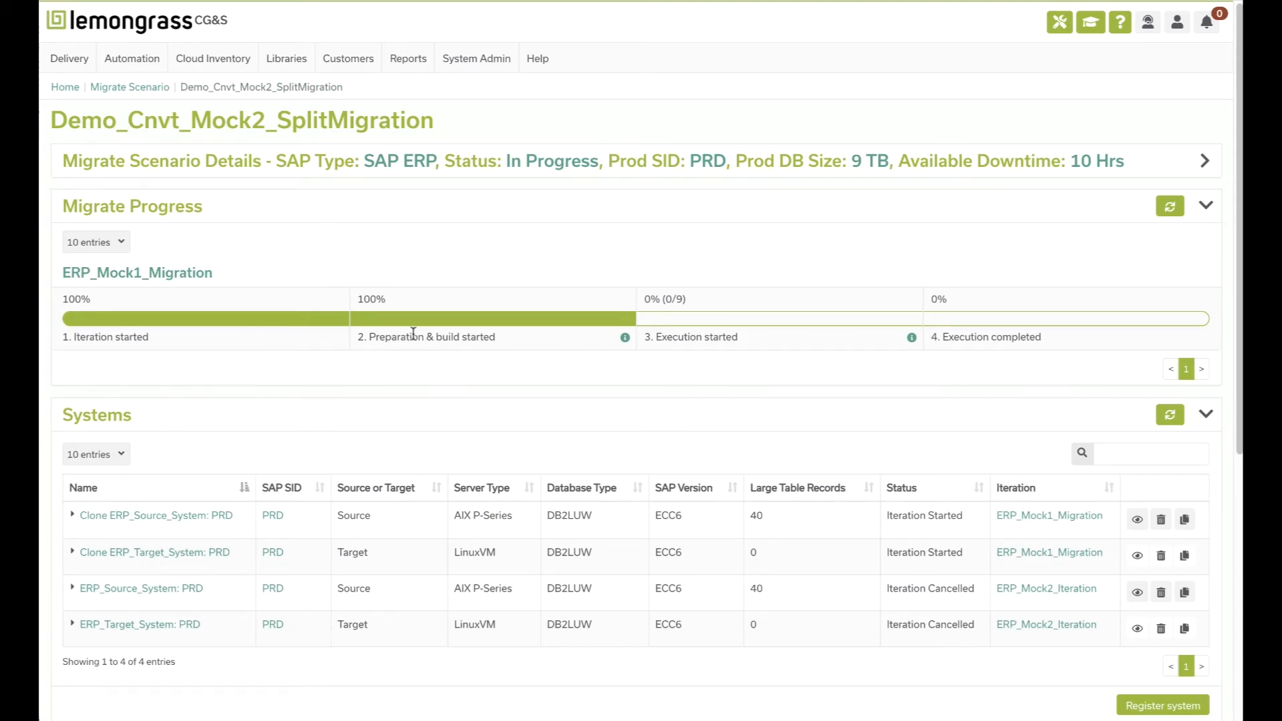
mouse_move(334, 318)
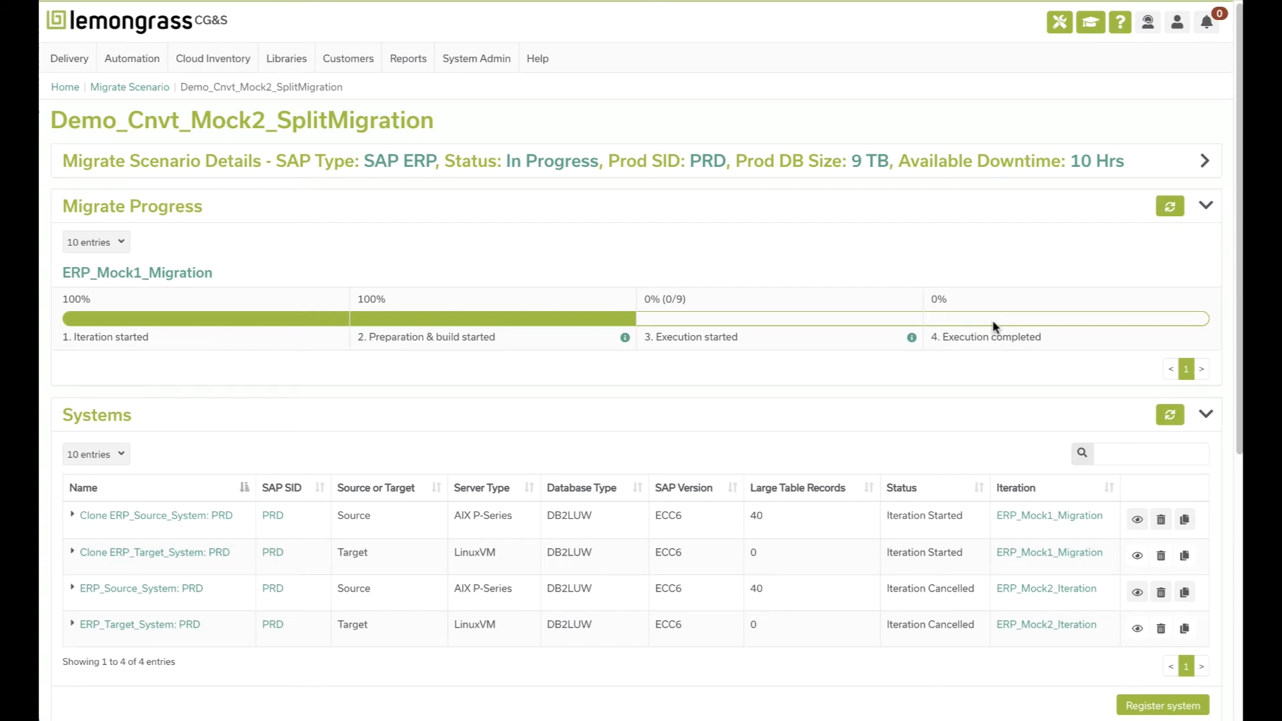
click(1048, 587)
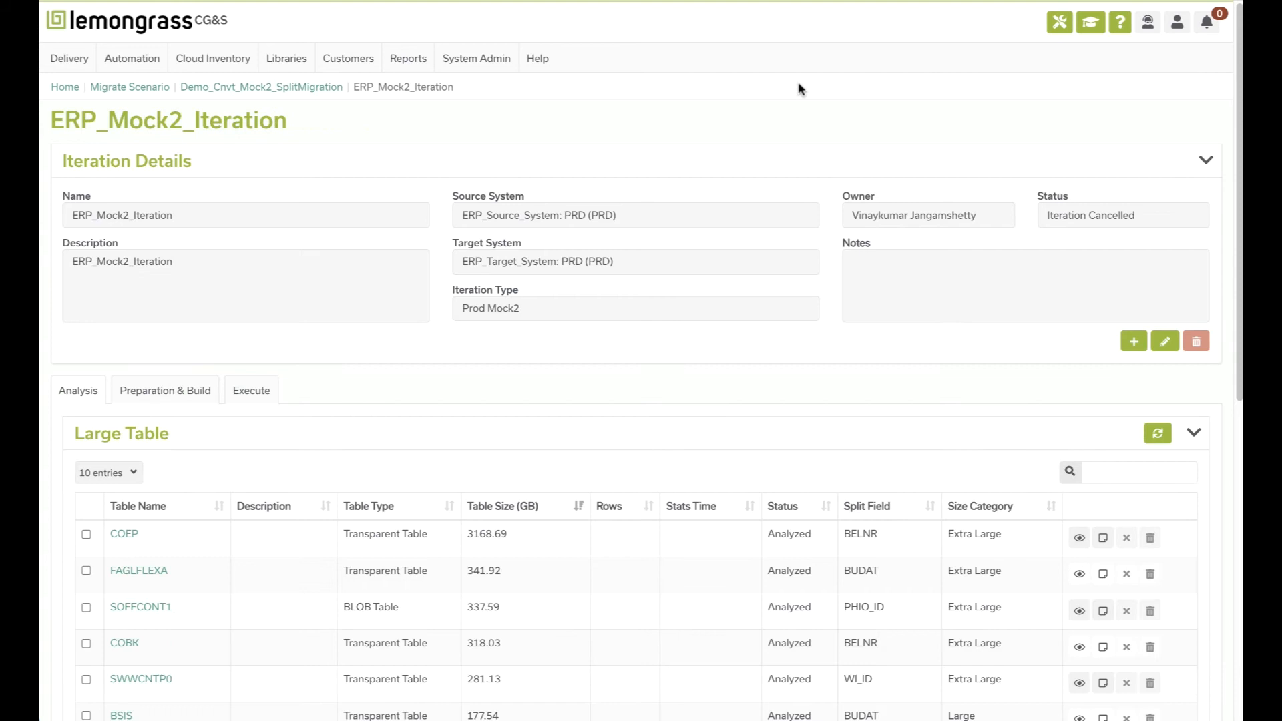
mouse_move(571, 470)
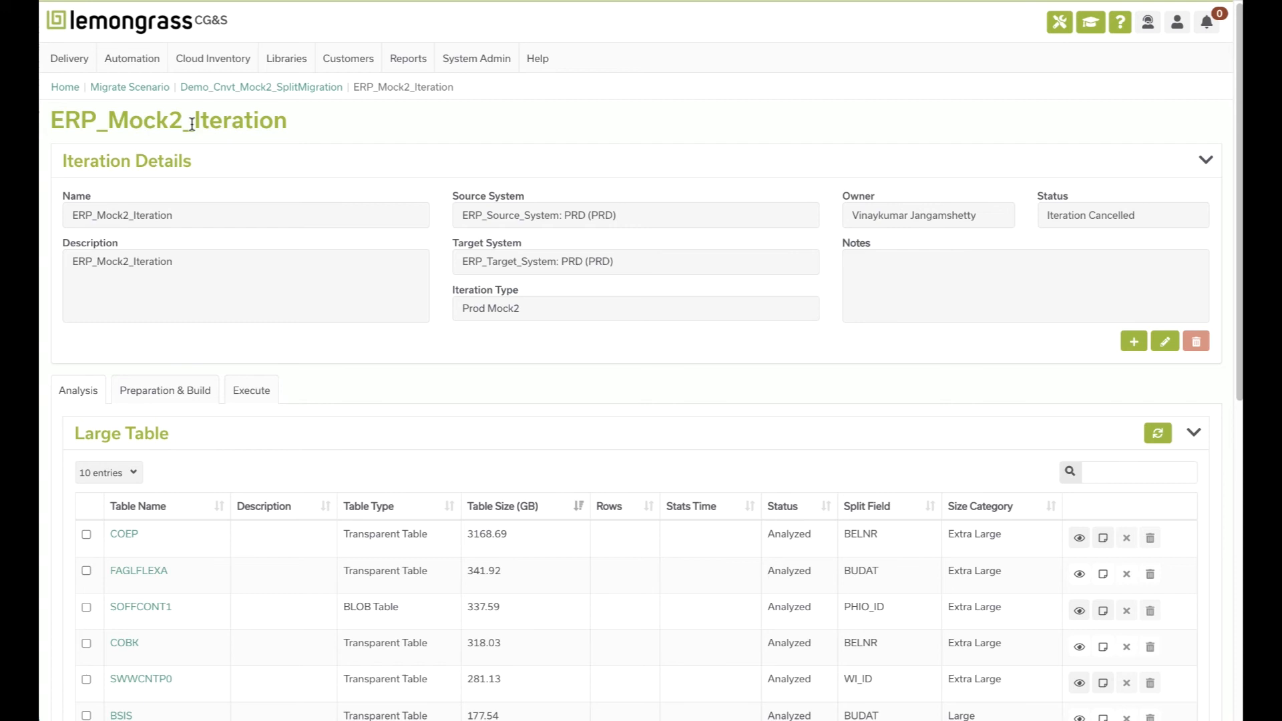
mouse_move(469, 144)
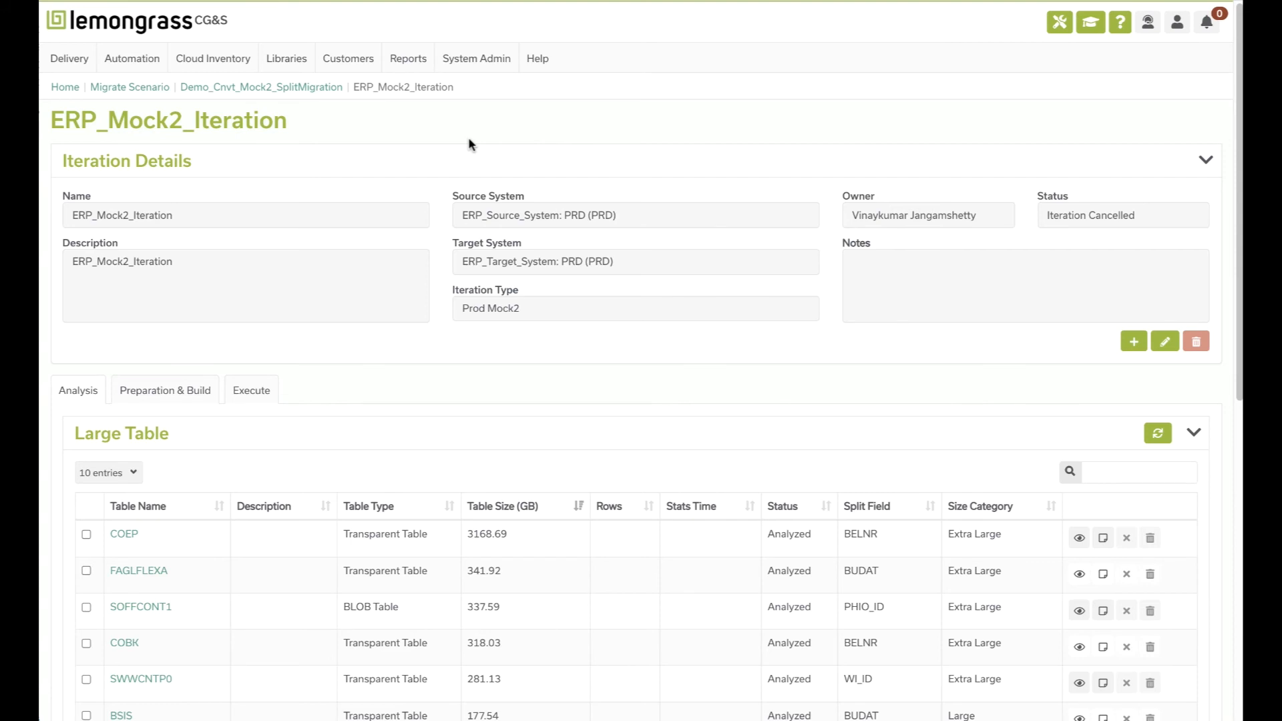
mouse_move(925, 270)
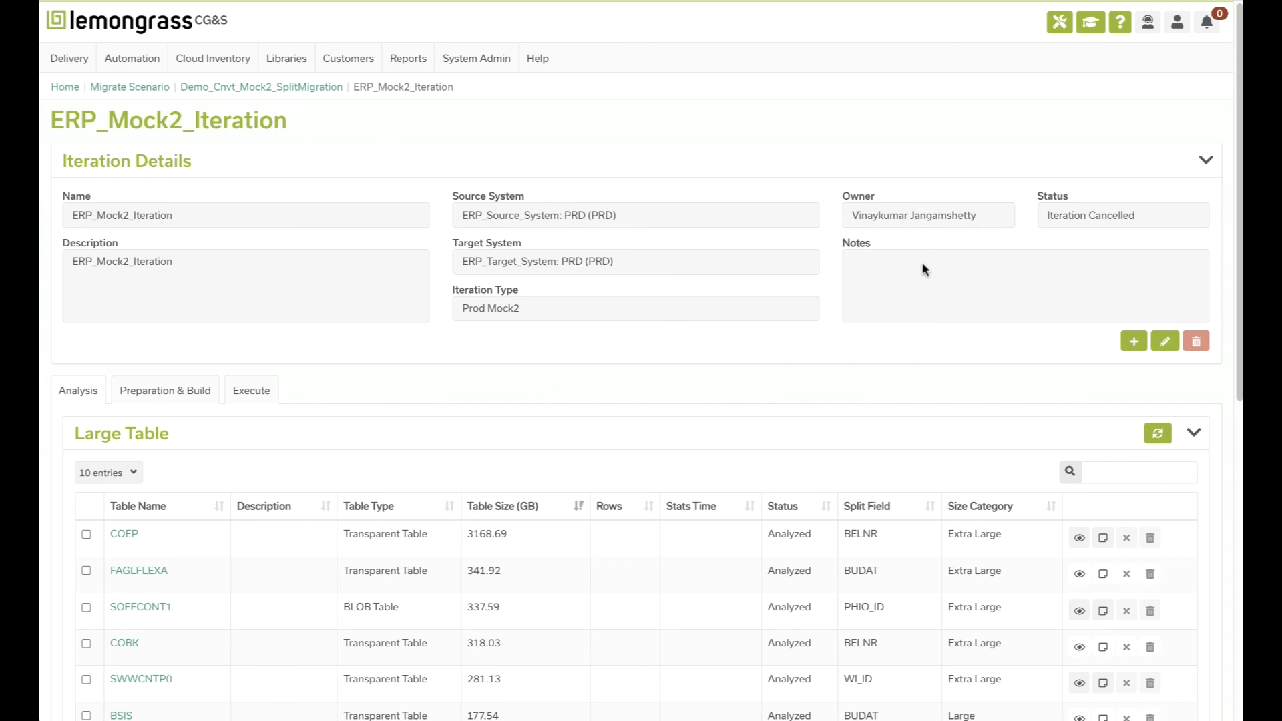
mouse_move(569, 465)
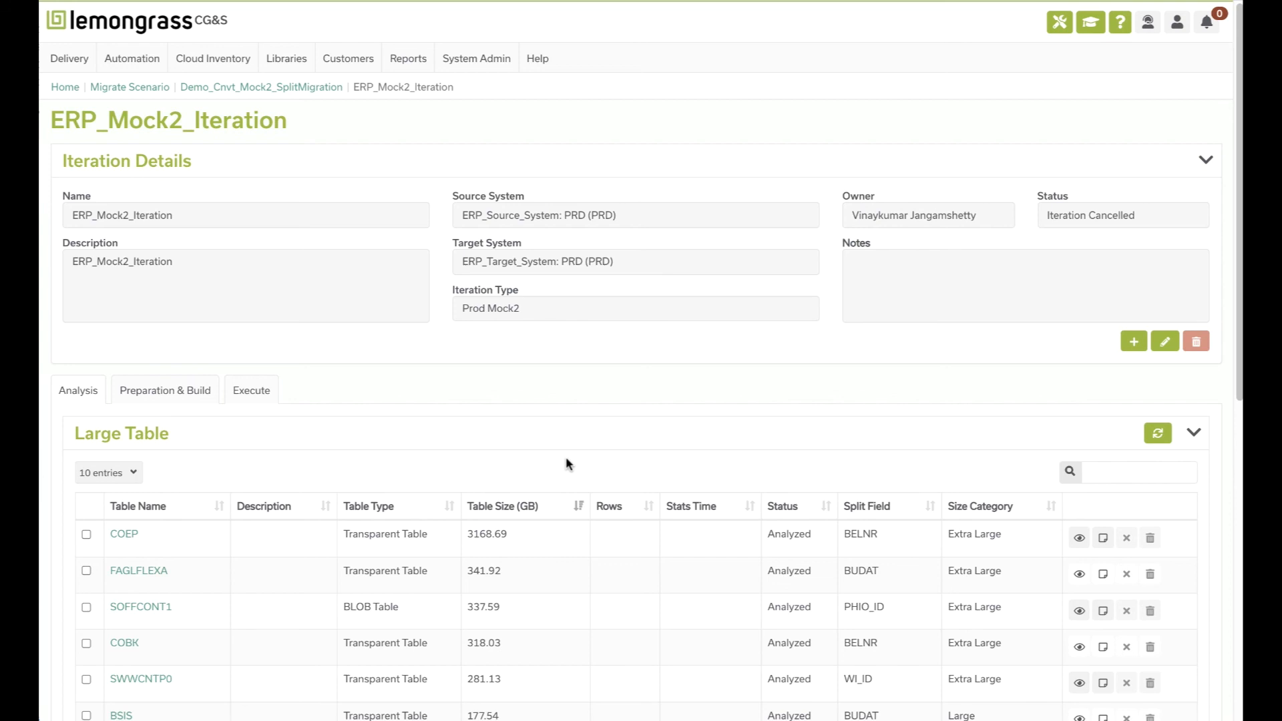